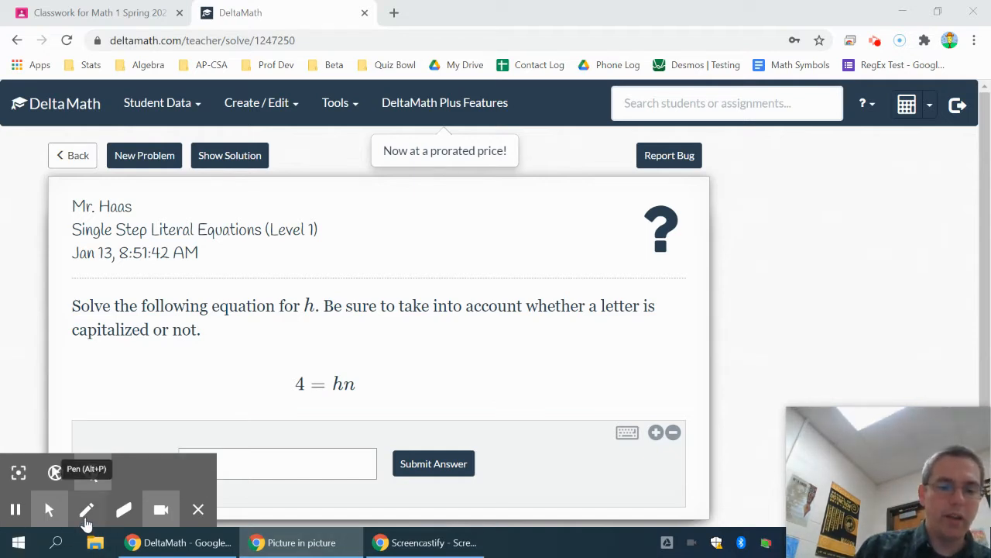
- Handwrite n under both sides of 4 = hn, then return to the pointer
{"action": "left_click", "coordinate": [87, 509]}
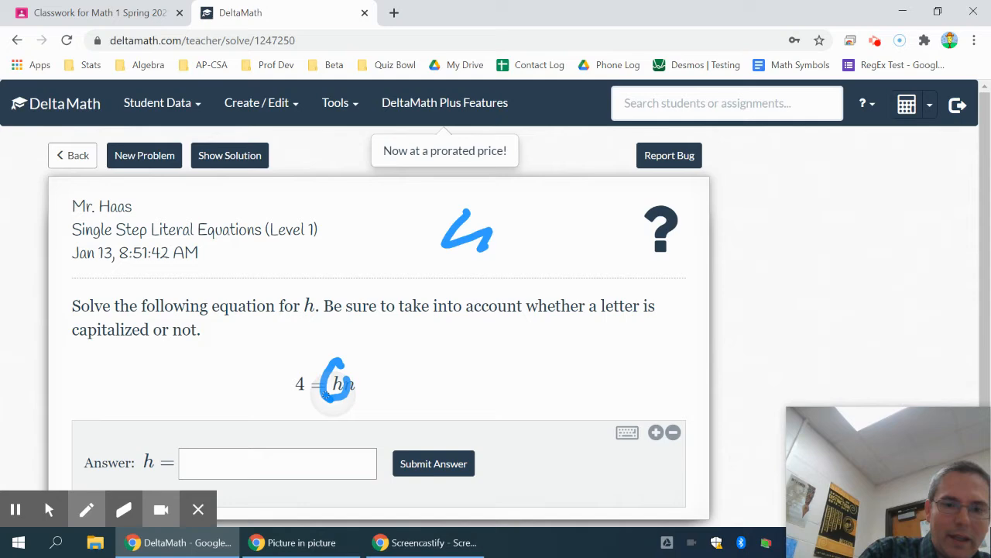
{"action": "left_click_drag", "start_coordinate": [333, 379], "coordinate": [352, 418]}
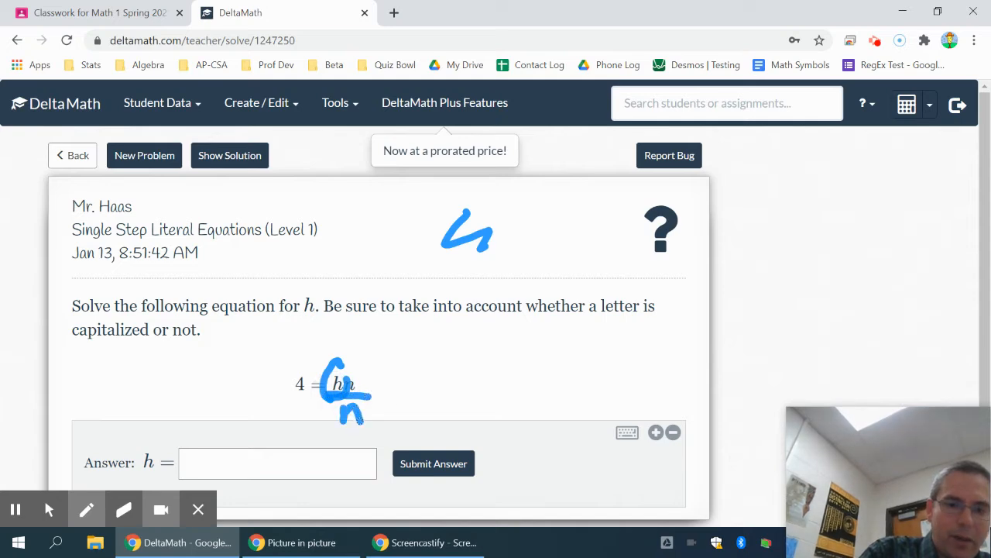
{"action": "left_click_drag", "start_coordinate": [306, 387], "coordinate": [302, 418]}
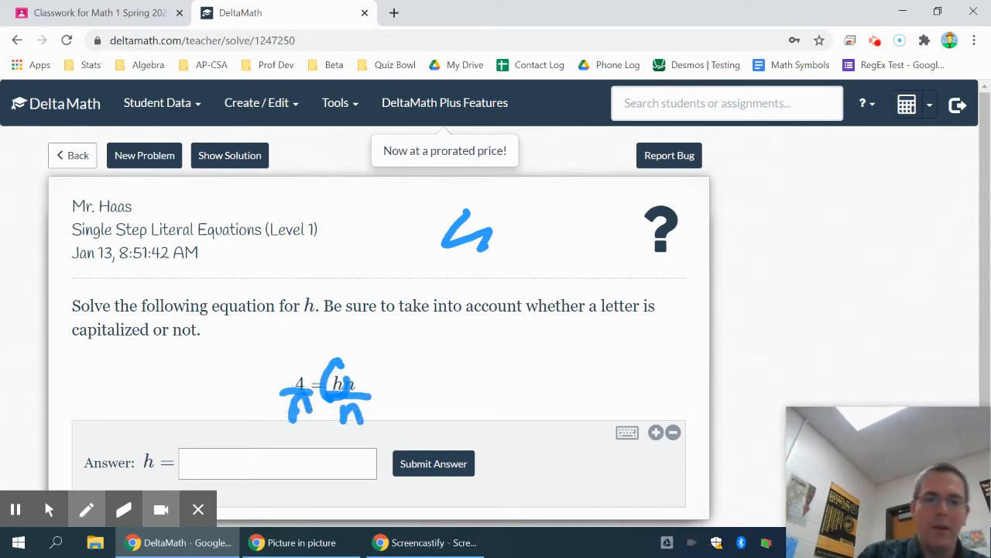
{"action": "left_click", "coordinate": [86, 509]}
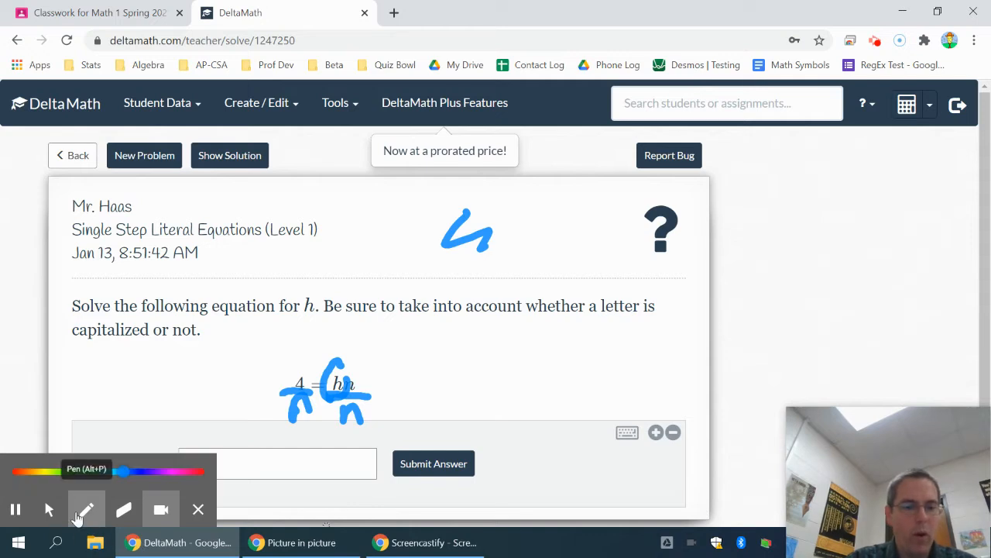
{"action": "left_click", "coordinate": [48, 509]}
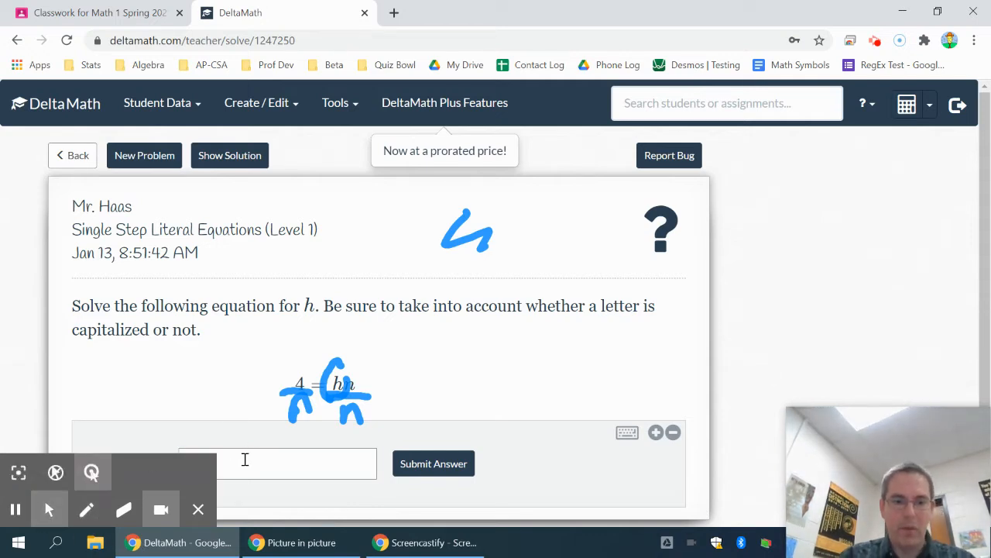
- Enter 4 over n as the answer for h, submit it, and confirm with Yes
{"action": "type", "text": "4"}
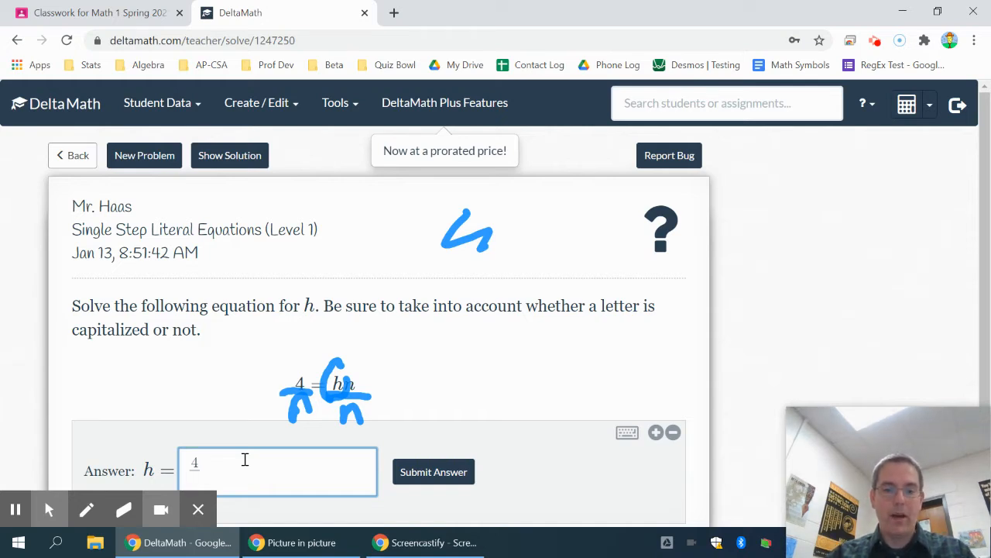
{"action": "type", "text": "n"}
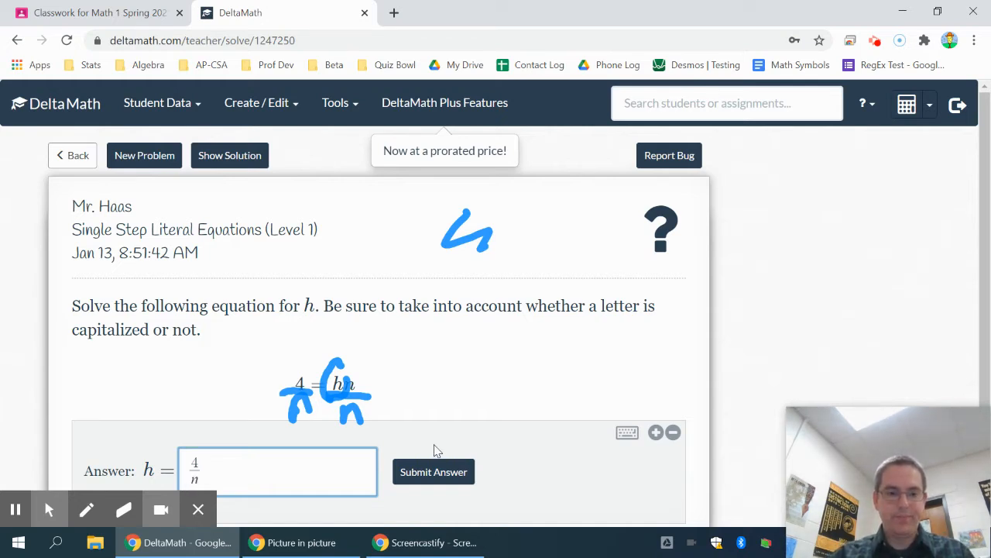
{"action": "mouse_move", "coordinate": [434, 472]}
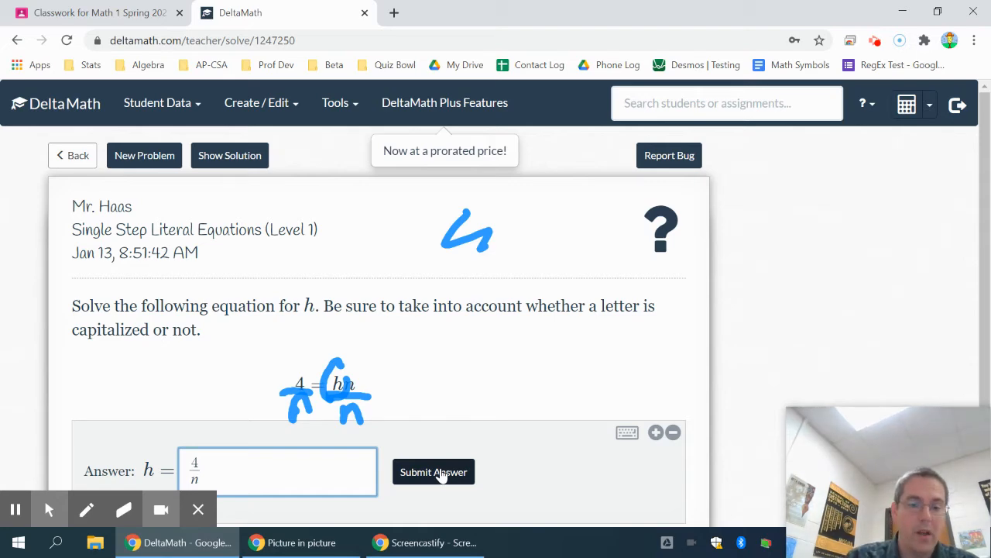
{"action": "left_click", "coordinate": [434, 472]}
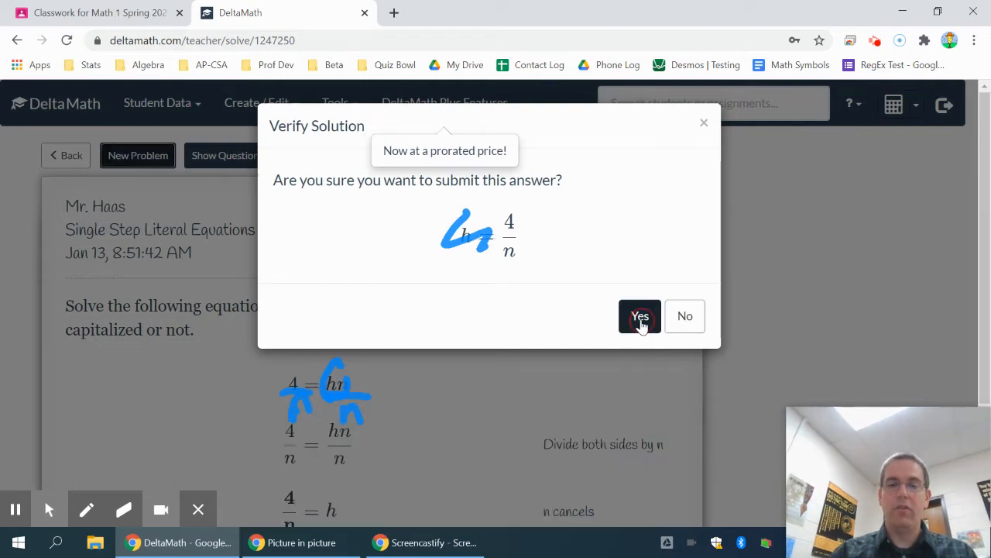
{"action": "left_click", "coordinate": [640, 316]}
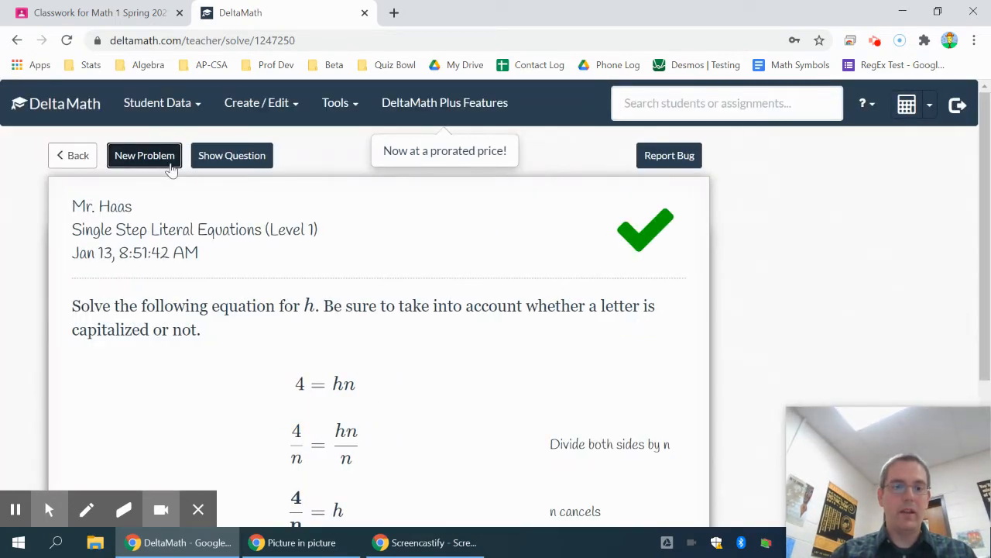
- Load M = d/F, cross out the cancelling F's, submit d = FM, and load the next problem
{"action": "left_click", "coordinate": [145, 155]}
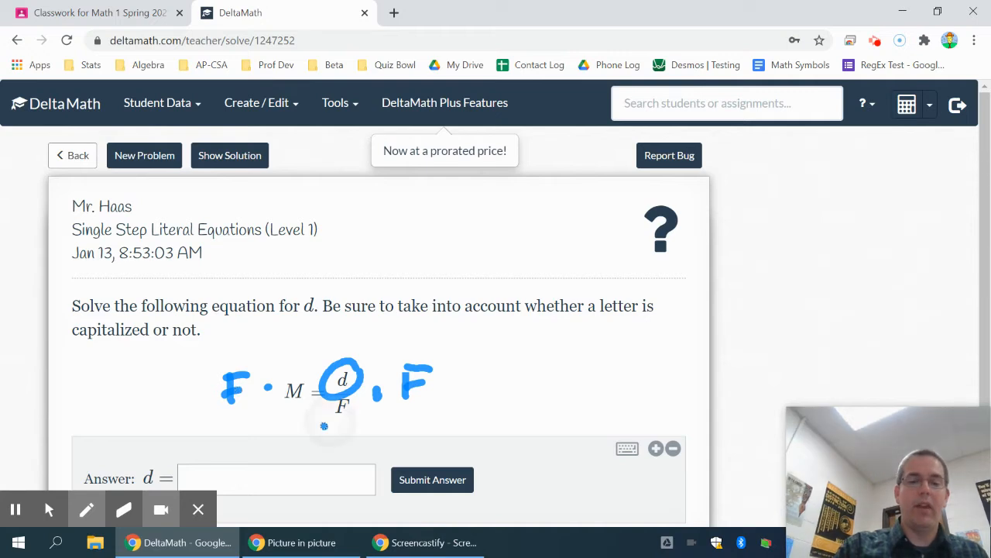
{"action": "left_click_drag", "start_coordinate": [326, 426], "coordinate": [465, 341]}
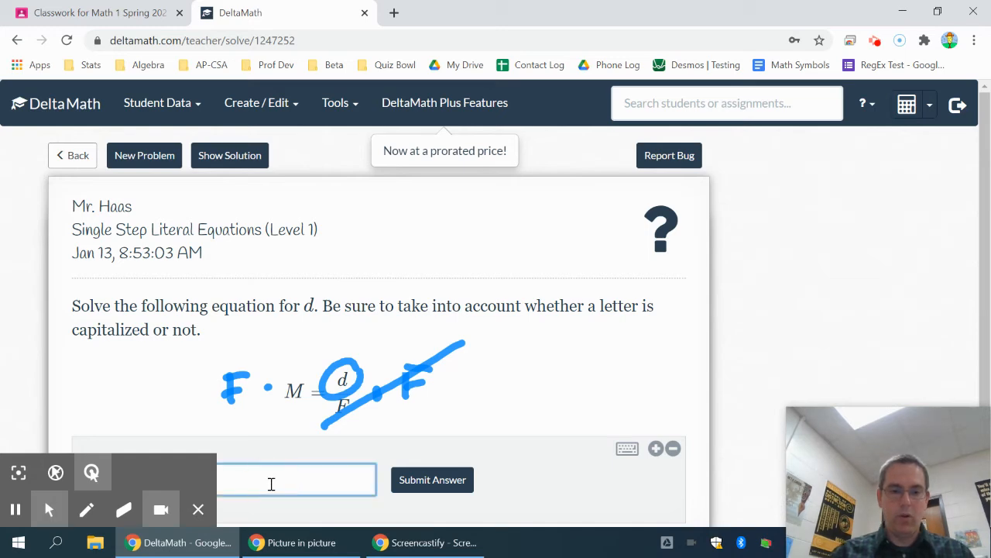
{"action": "type", "text": "FM"}
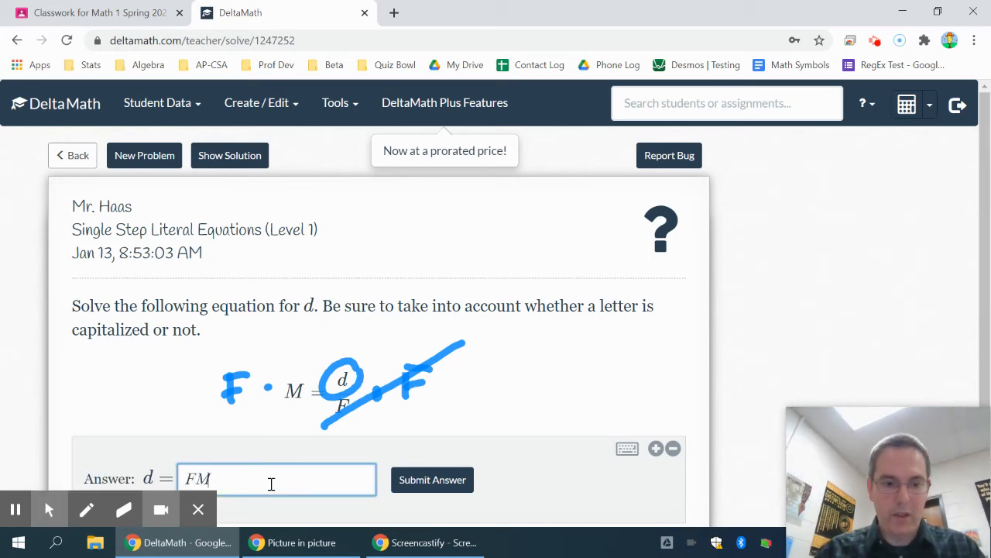
{"action": "left_click", "coordinate": [432, 480]}
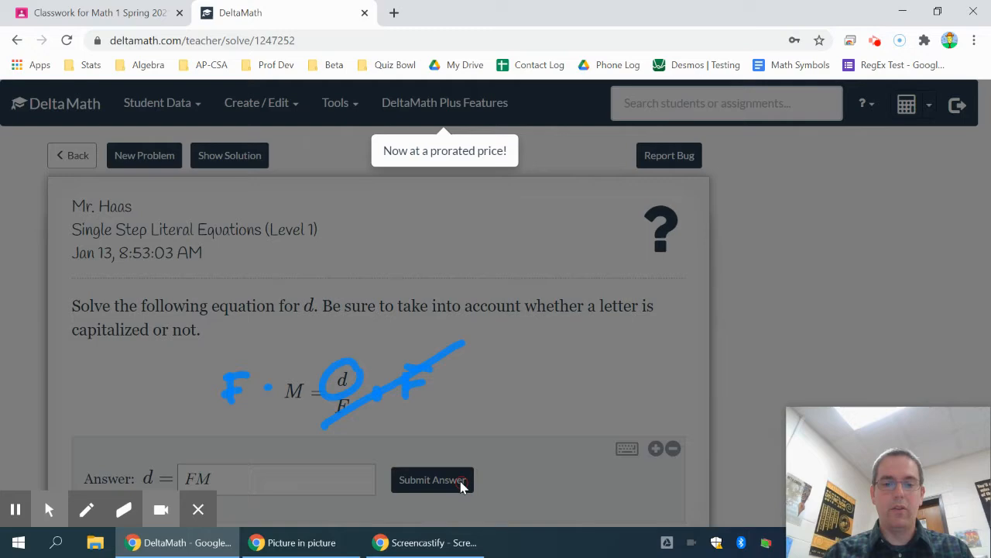
{"action": "left_click", "coordinate": [432, 480]}
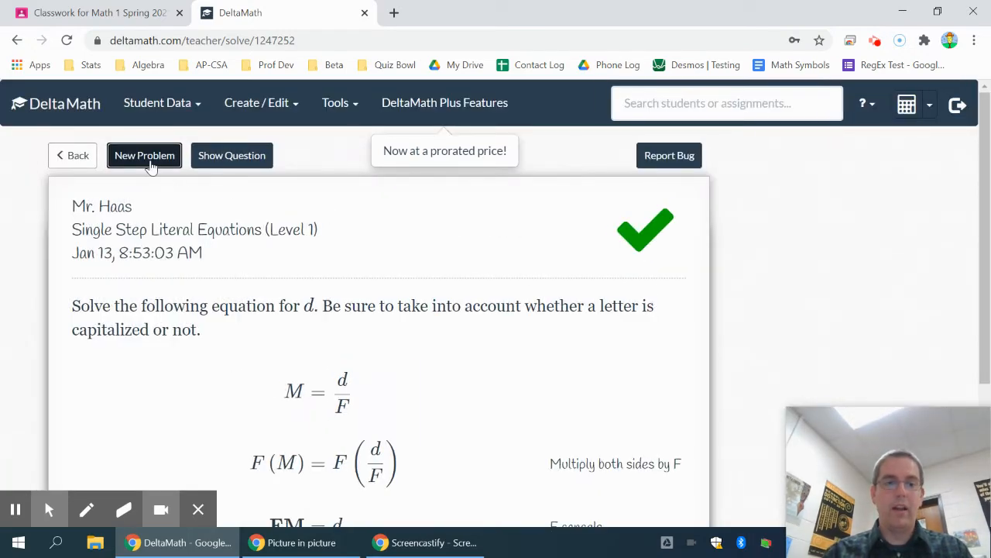
{"action": "left_click", "coordinate": [144, 155]}
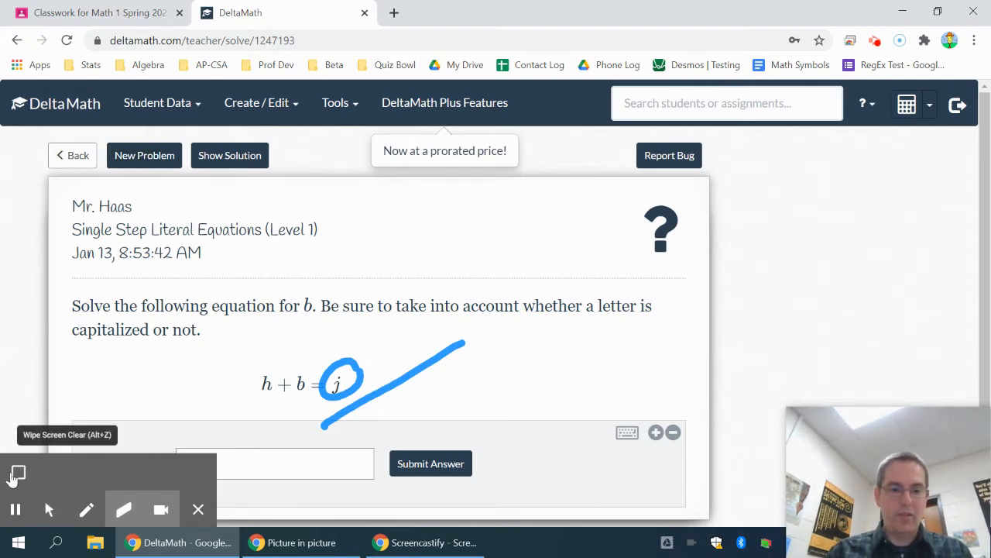
- Wipe the old ink, circle b, and handwrite −h under both sides of h + b = j
{"action": "left_click", "coordinate": [16, 474]}
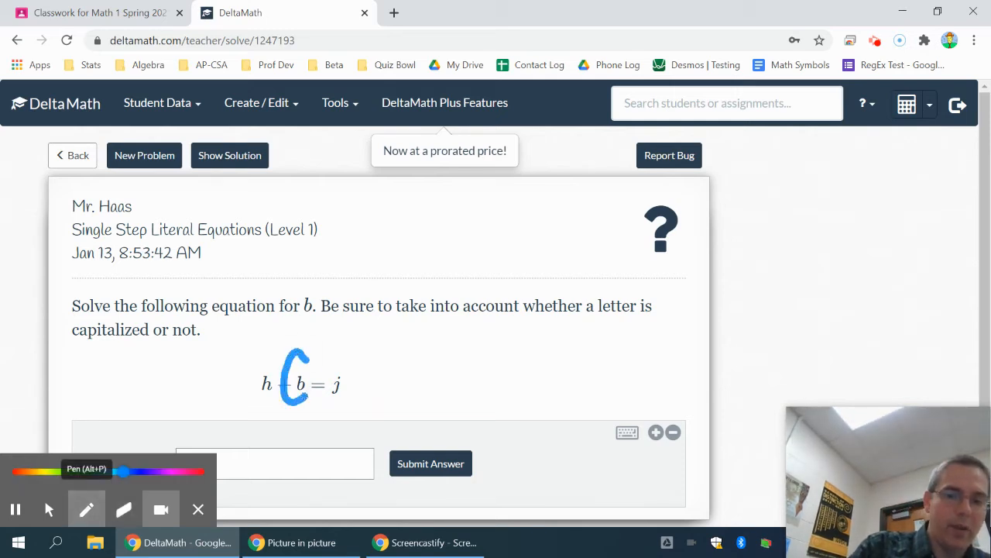
{"action": "left_click_drag", "start_coordinate": [298, 356], "coordinate": [299, 395]}
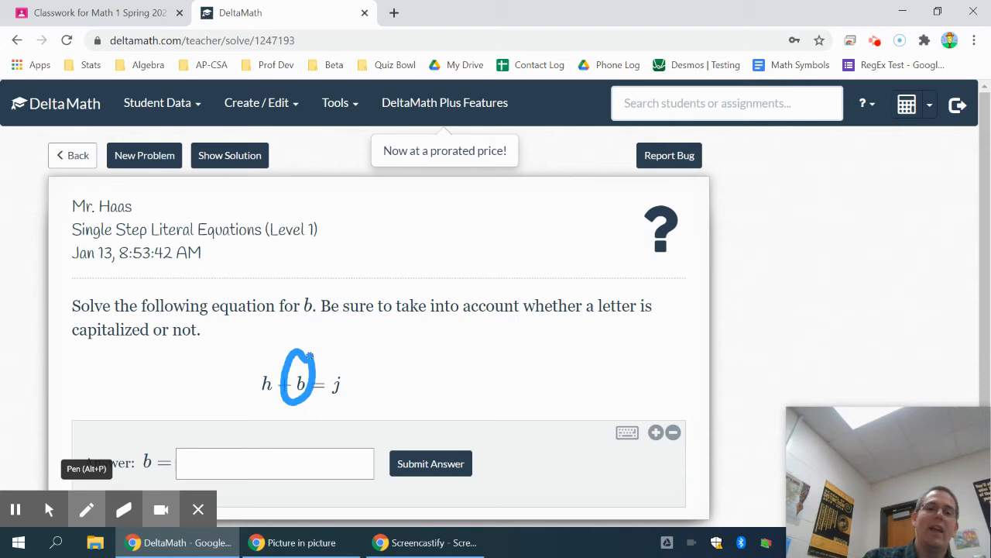
{"action": "left_click_drag", "start_coordinate": [317, 341], "coordinate": [319, 445]}
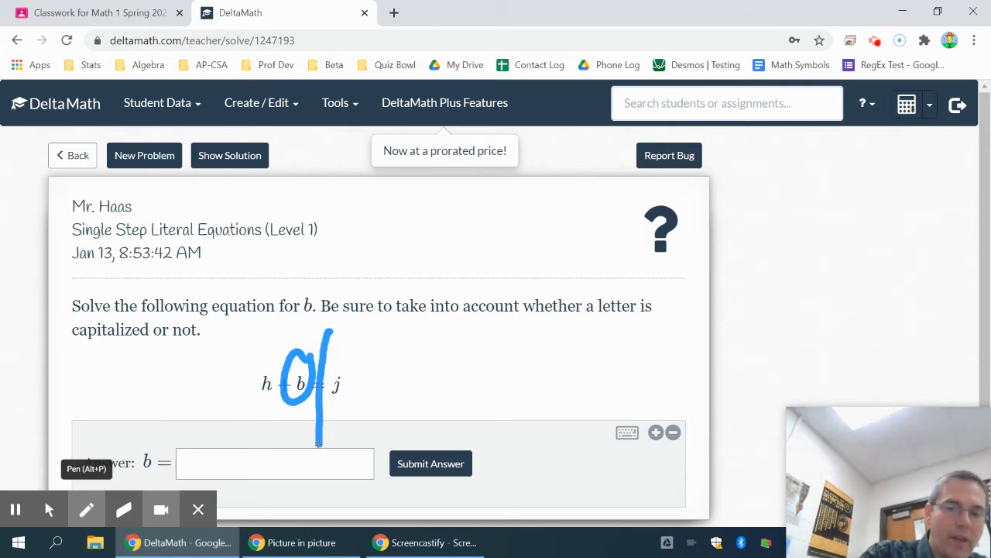
{"action": "left_click_drag", "start_coordinate": [225, 410], "coordinate": [268, 422]}
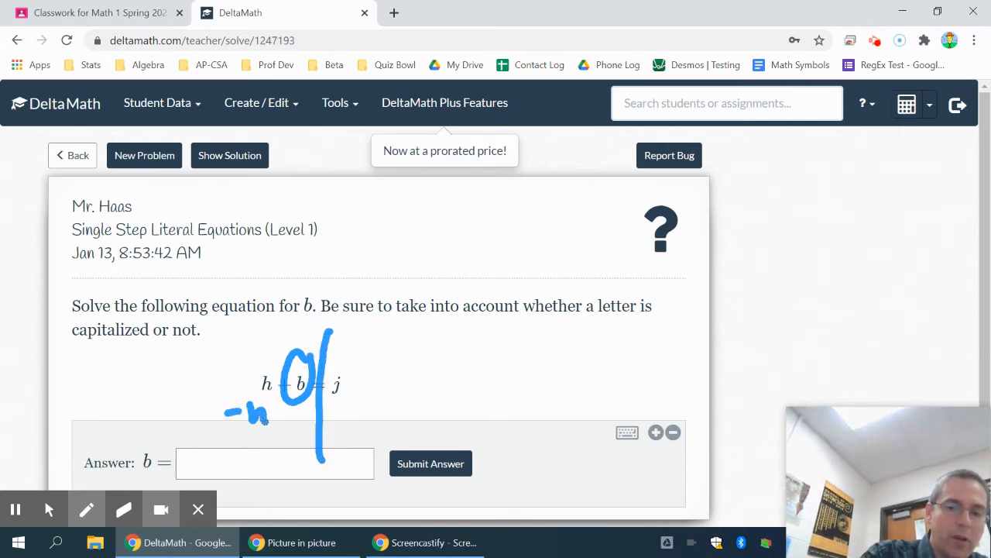
{"action": "left_click_drag", "start_coordinate": [357, 401], "coordinate": [383, 399]}
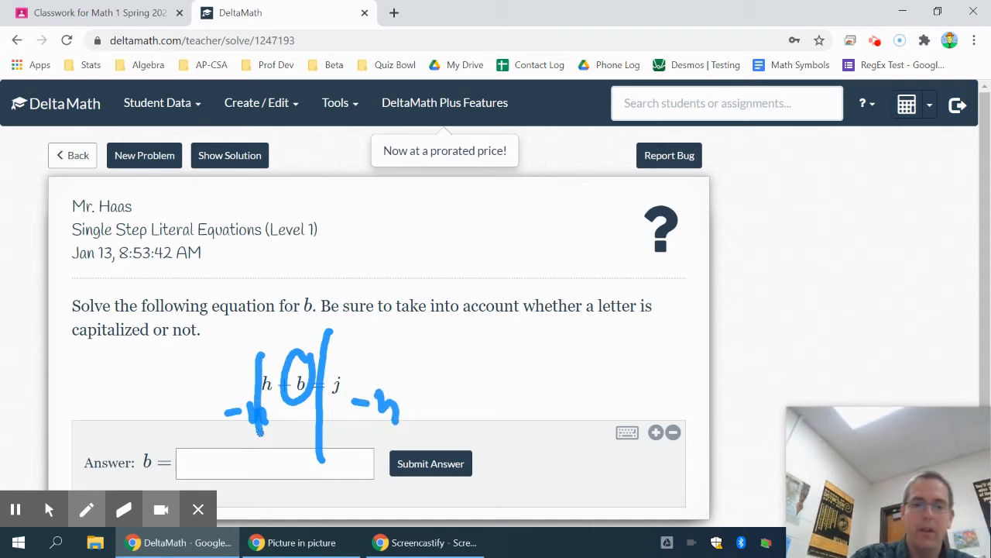
{"action": "left_click", "coordinate": [86, 508]}
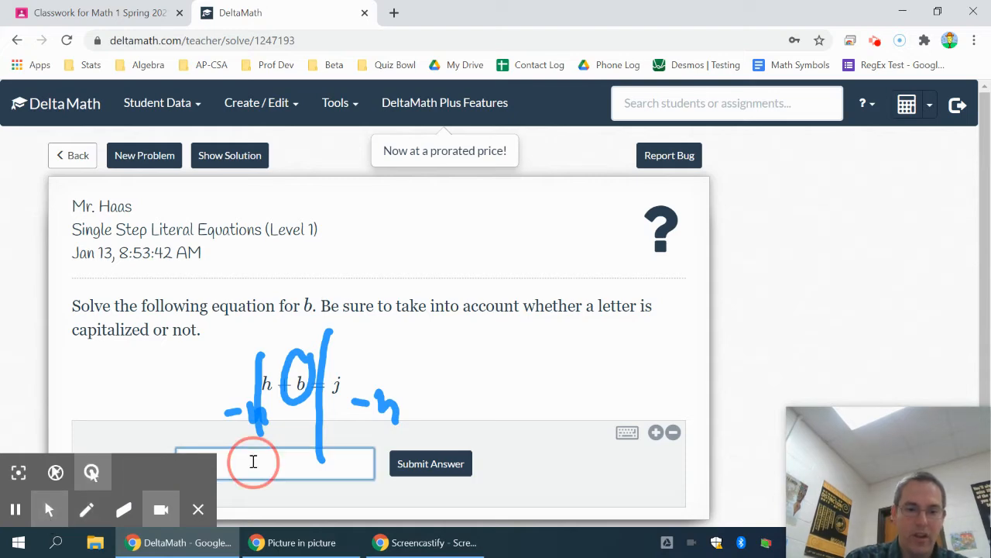
- Submit b = j − h, confirm it, and load problem B² − 6 = 5an
{"action": "type", "text": "j-"}
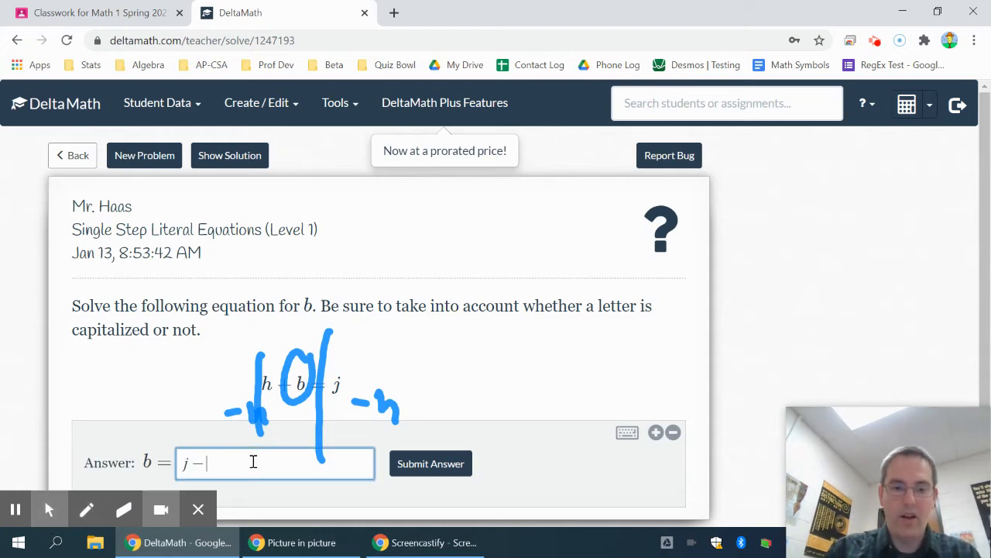
{"action": "left_click", "coordinate": [430, 464]}
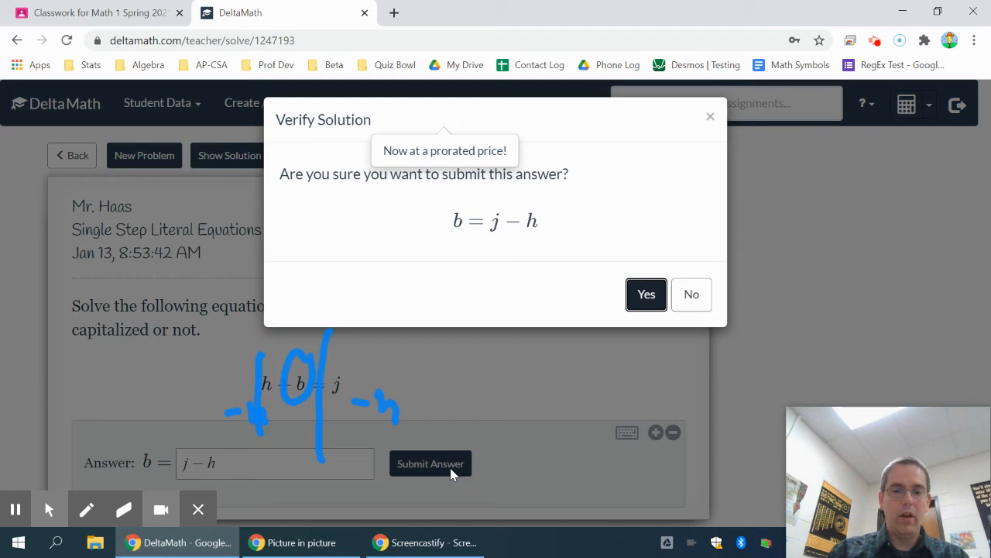
{"action": "left_click", "coordinate": [645, 294]}
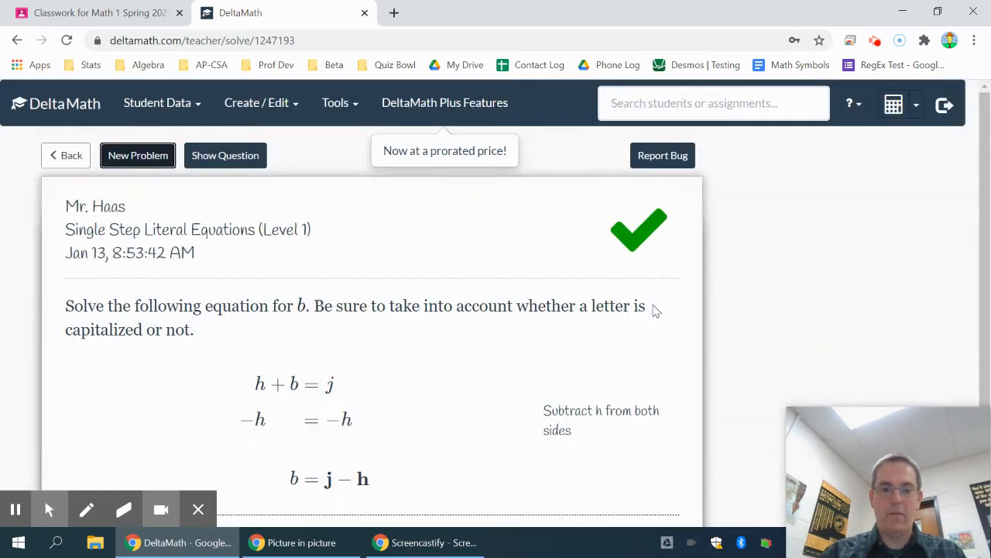
{"action": "left_click", "coordinate": [138, 155]}
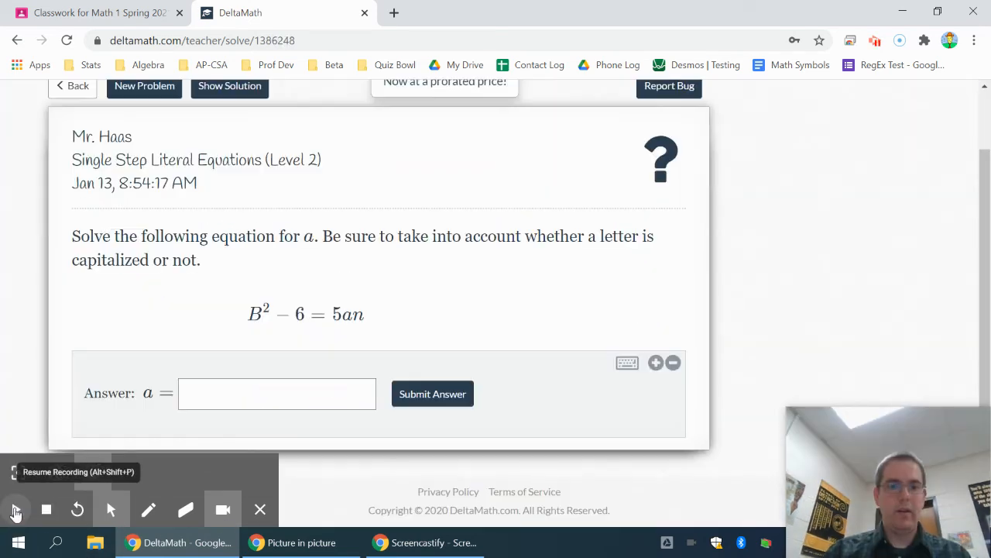
- Handwrite 5n and a fraction bar dividing both sides of B² − 6 = 5an
{"action": "left_click", "coordinate": [16, 509]}
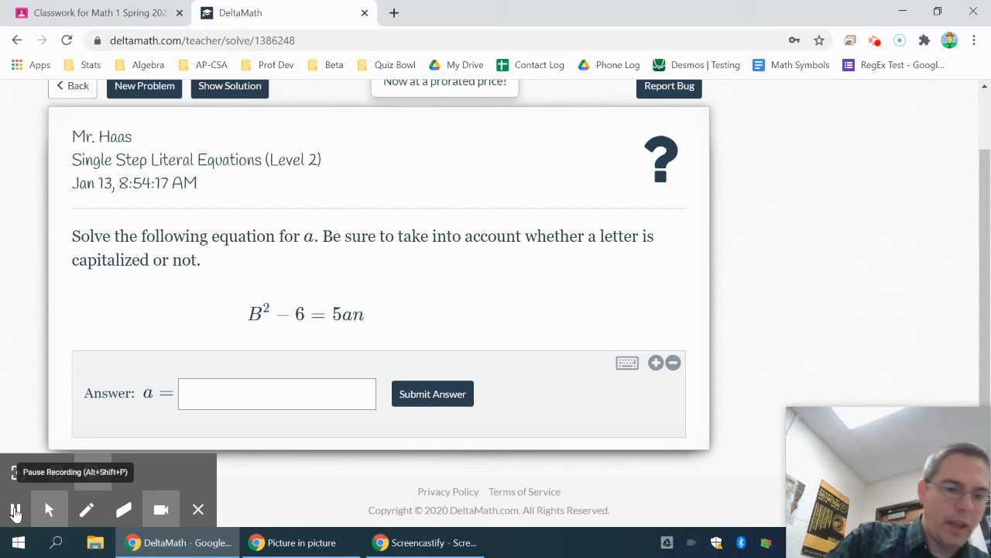
{"action": "left_click", "coordinate": [86, 509]}
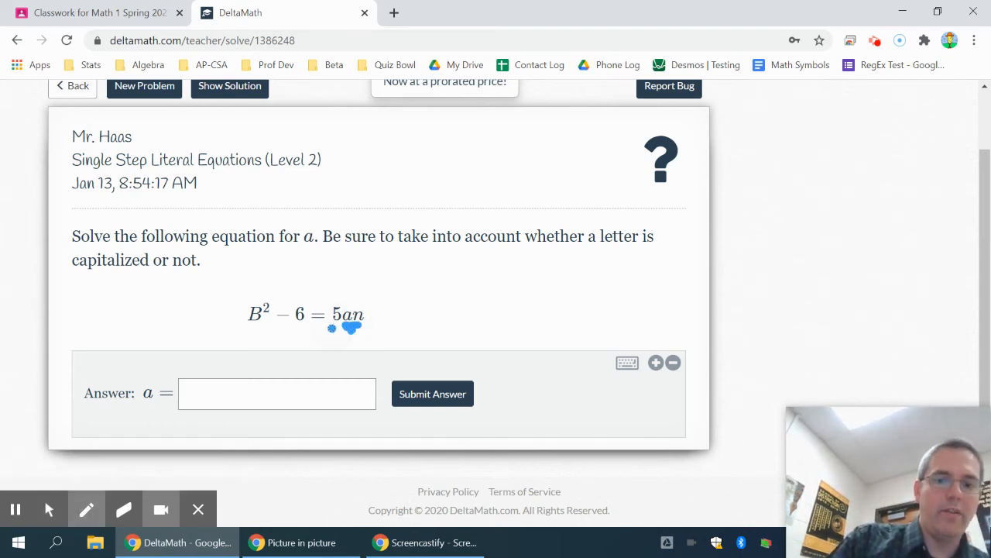
{"action": "left_click_drag", "start_coordinate": [333, 330], "coordinate": [368, 348]}
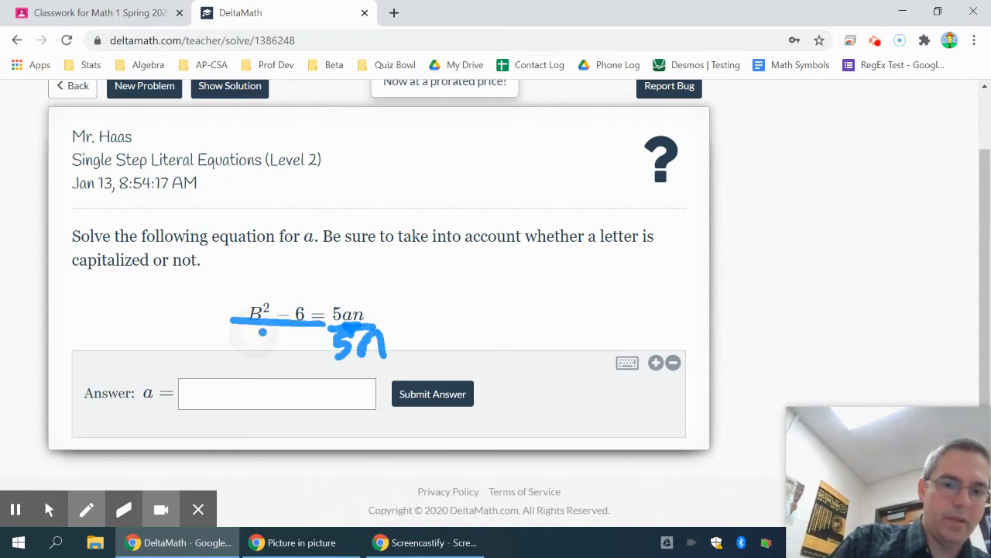
{"action": "left_click_drag", "start_coordinate": [240, 341], "coordinate": [310, 353]}
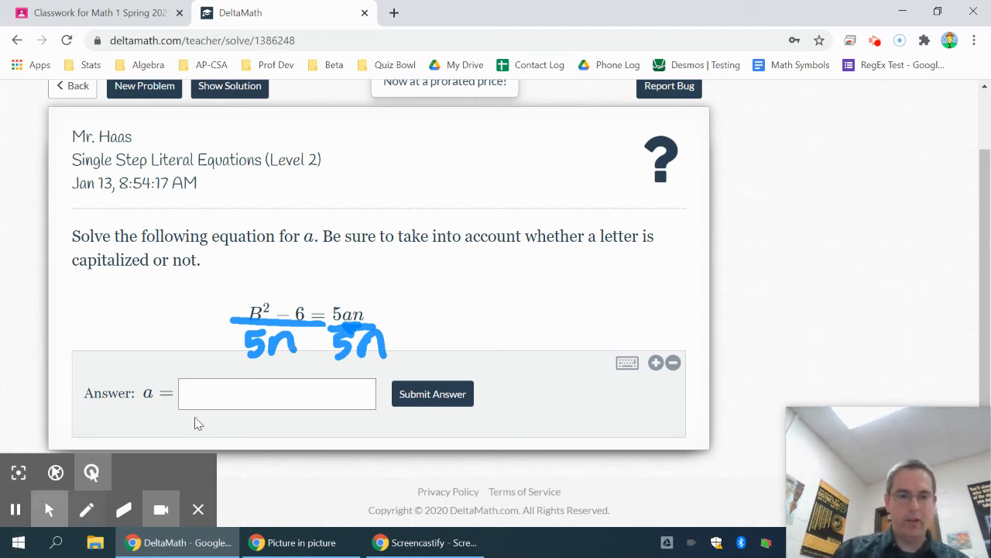
- Enter a = (B² − 6)/(5n), submit it, and confirm in Verify Solution
{"action": "left_click", "coordinate": [277, 393]}
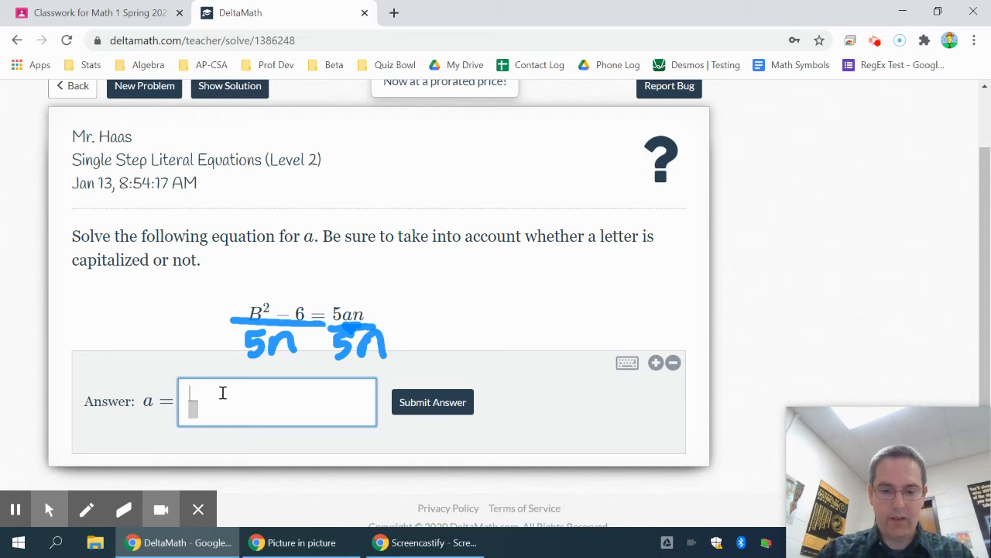
{"action": "type", "text": "B^2"}
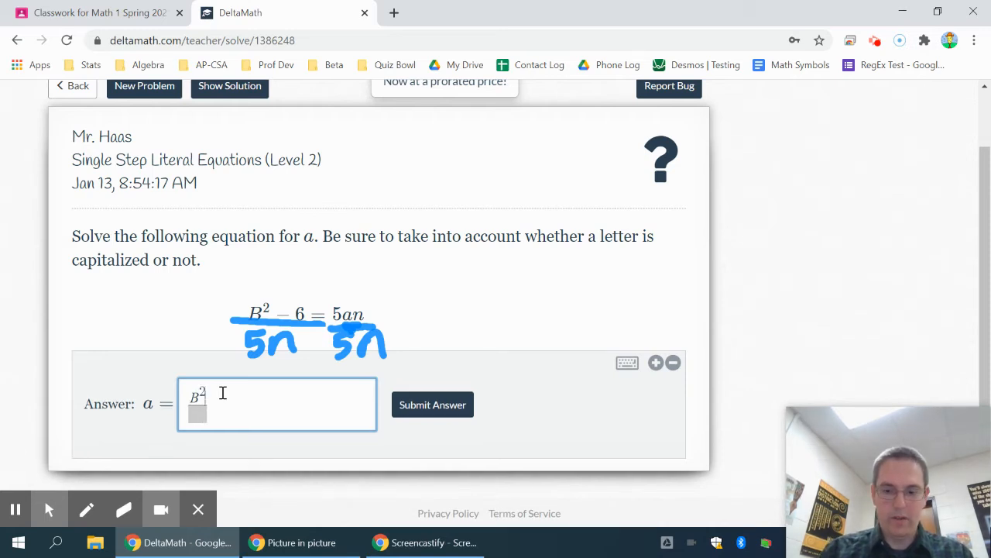
{"action": "type", "text": "-6"}
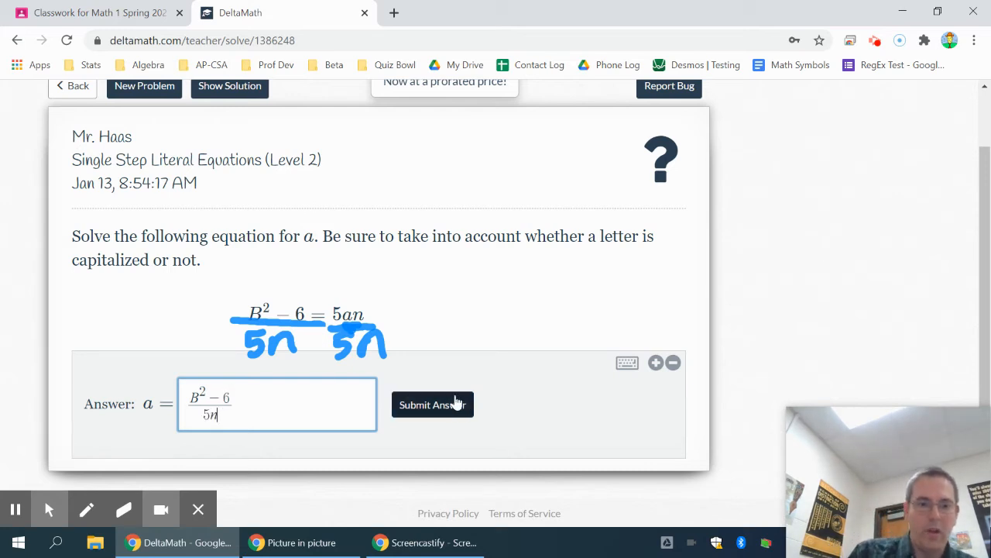
{"action": "left_click", "coordinate": [432, 404]}
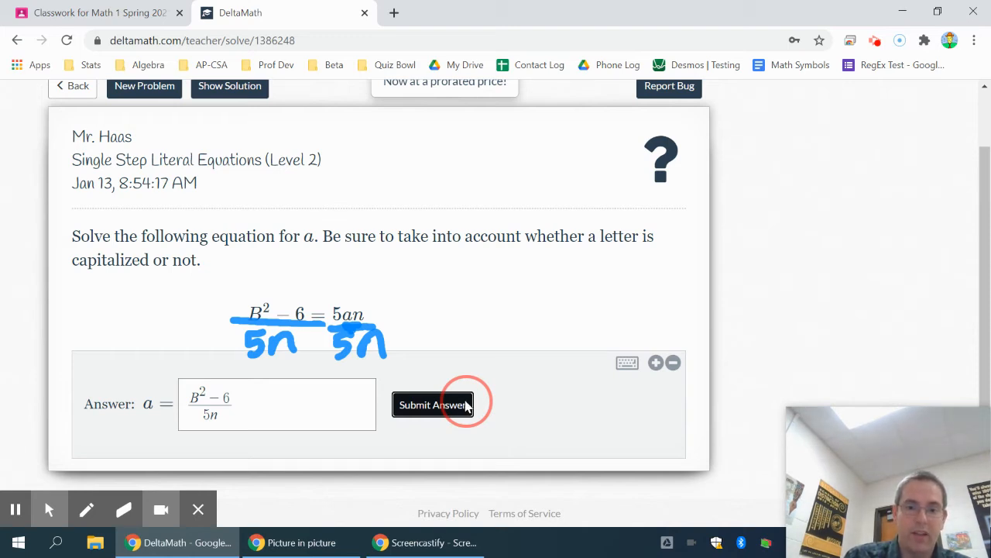
{"action": "left_click", "coordinate": [432, 405]}
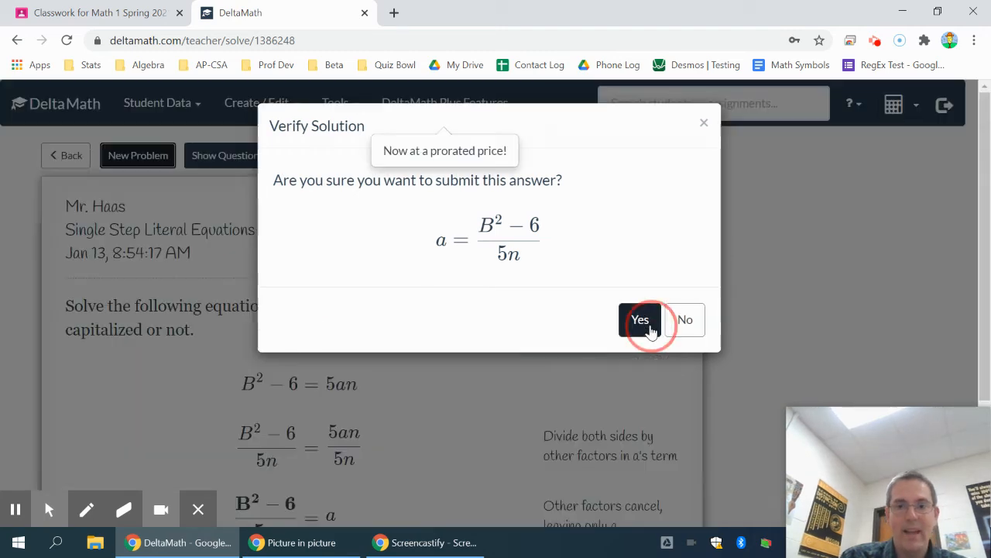
{"action": "left_click", "coordinate": [640, 319]}
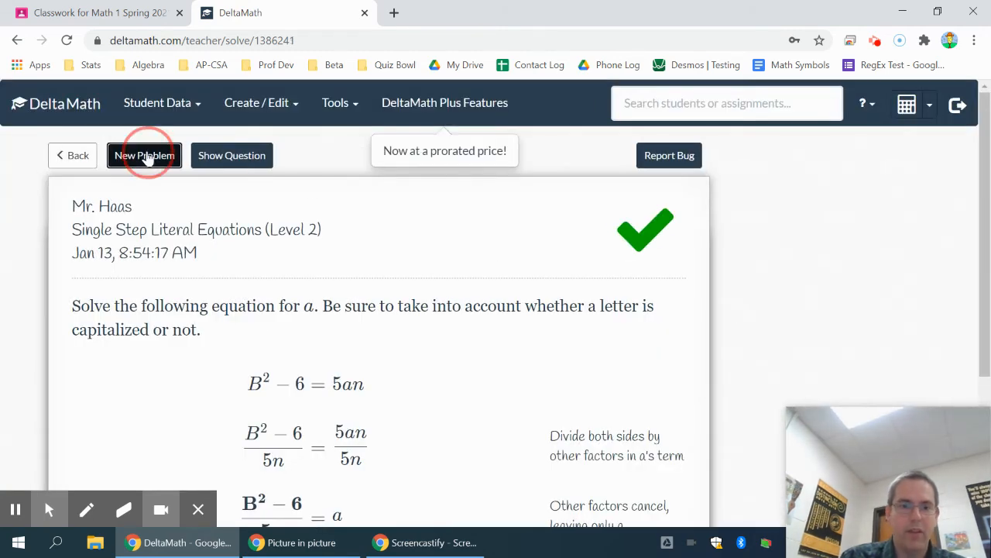
- Load a/M = 4g − h, wipe the old ink, and handwrite M on both sides
{"action": "left_click", "coordinate": [144, 155]}
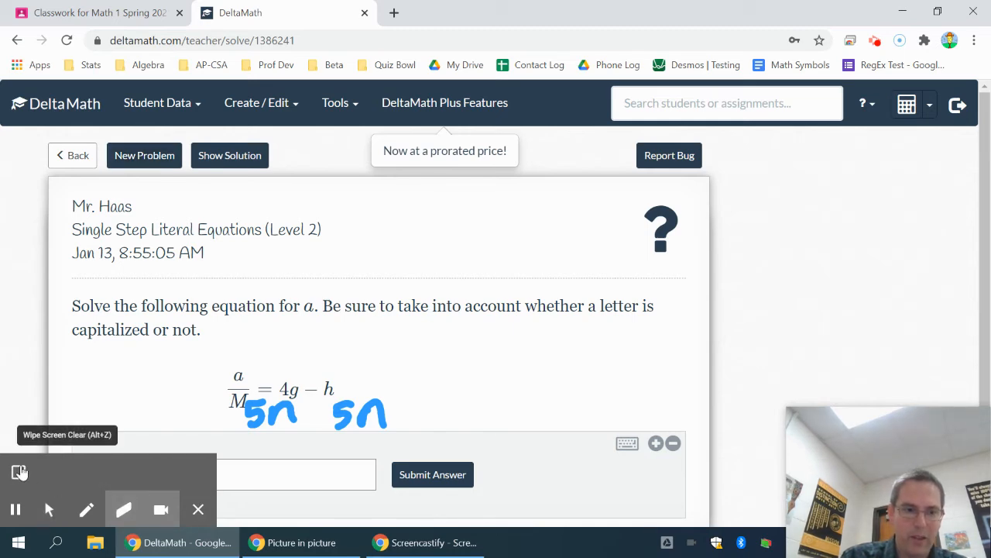
{"action": "left_click", "coordinate": [19, 472]}
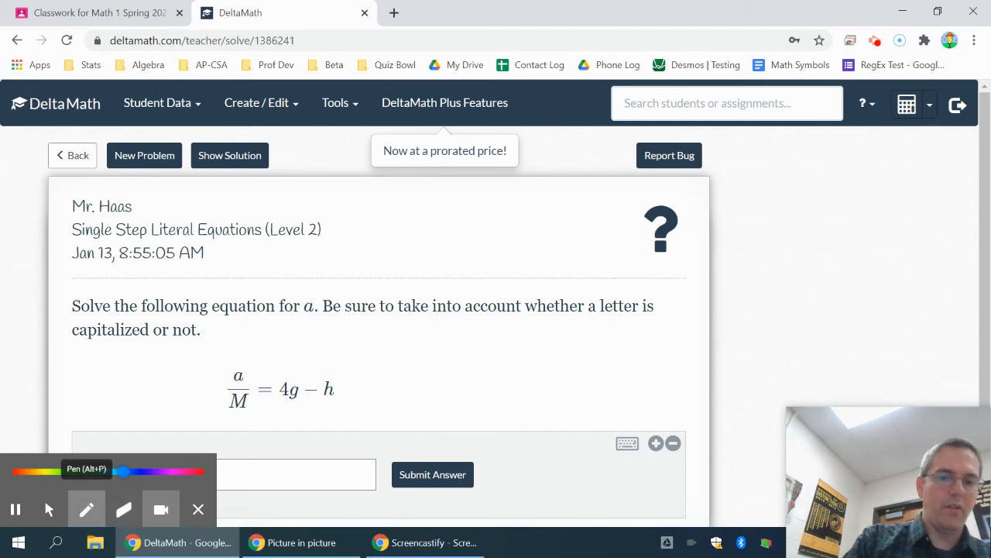
{"action": "left_click_drag", "start_coordinate": [229, 384], "coordinate": [244, 372]}
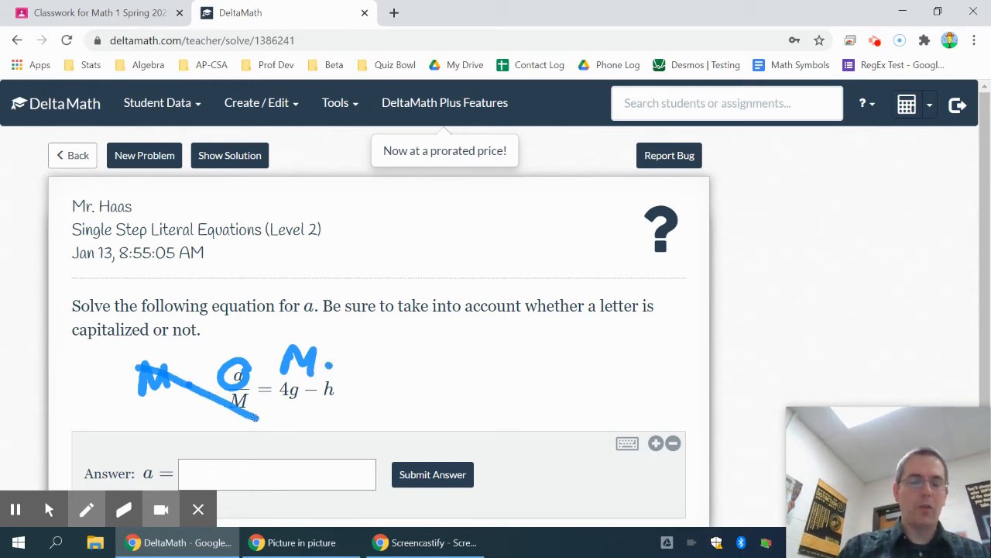
- Type M(4g-h) as the answer for a and submit it
{"action": "left_click", "coordinate": [87, 509]}
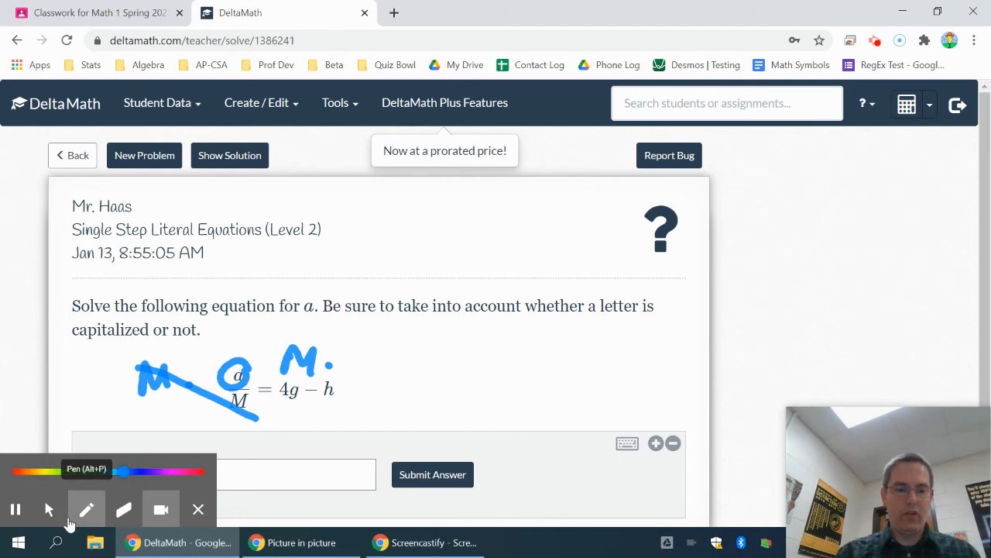
{"action": "left_click", "coordinate": [297, 474]}
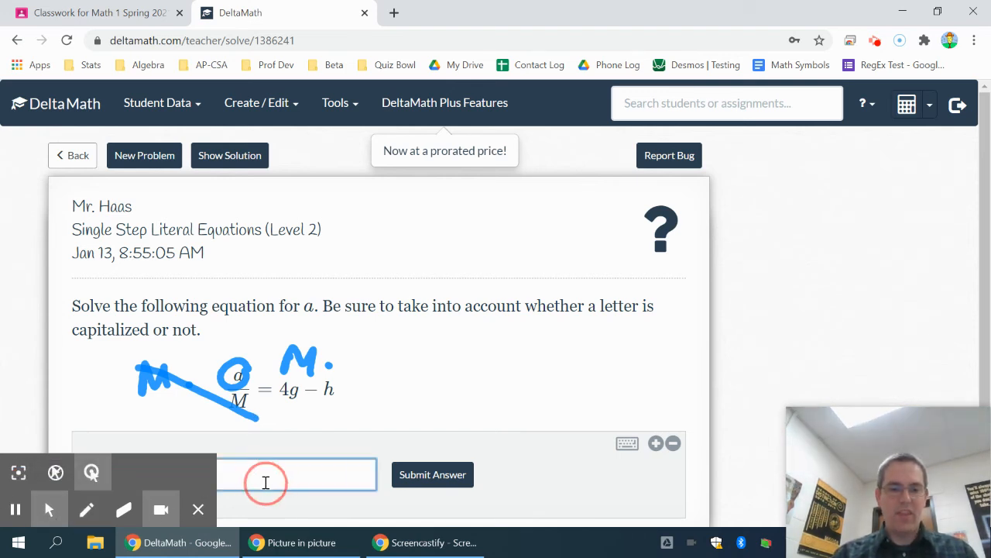
{"action": "type", "text": "M"}
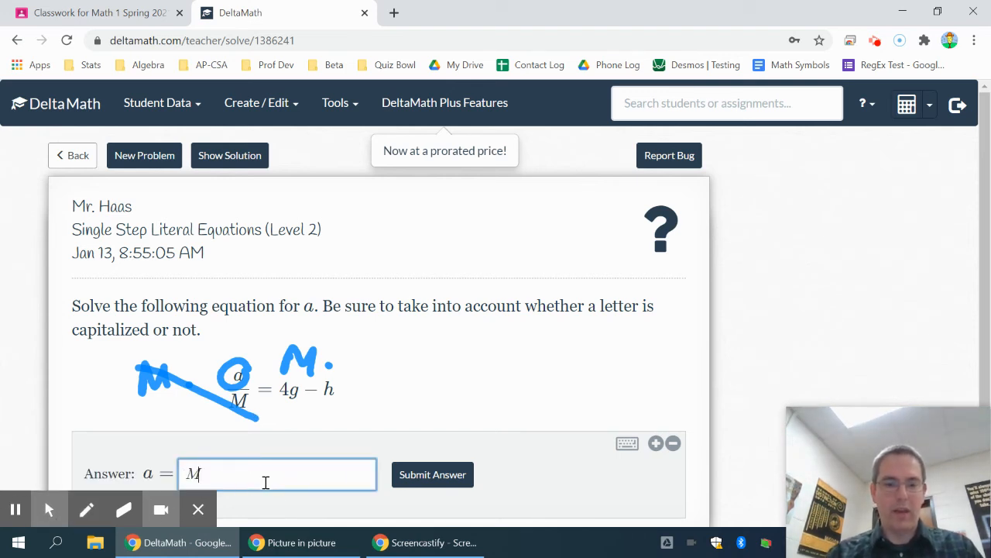
{"action": "type", "text": "("}
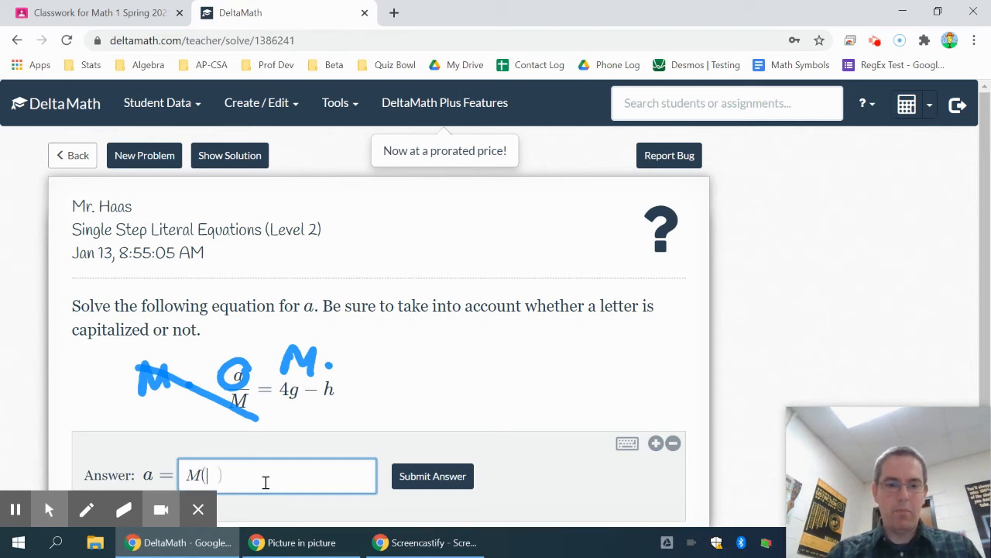
{"action": "type", "text": "4g-"}
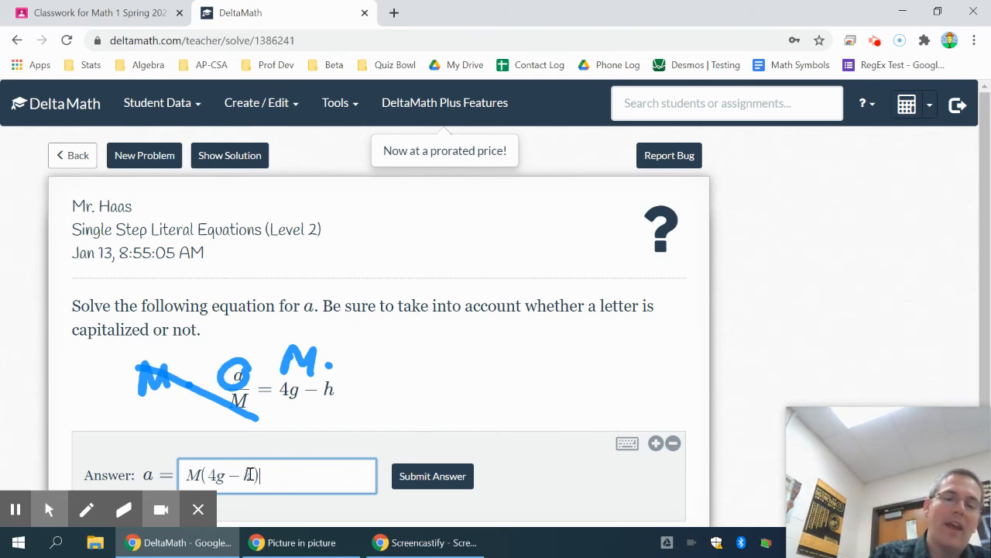
{"action": "type", "text": "h"}
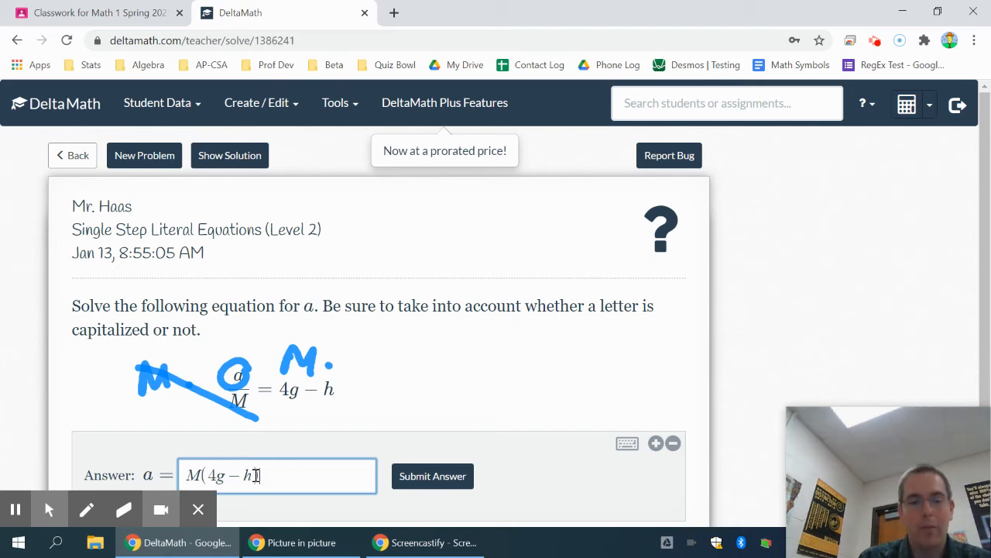
{"action": "left_click", "coordinate": [432, 476]}
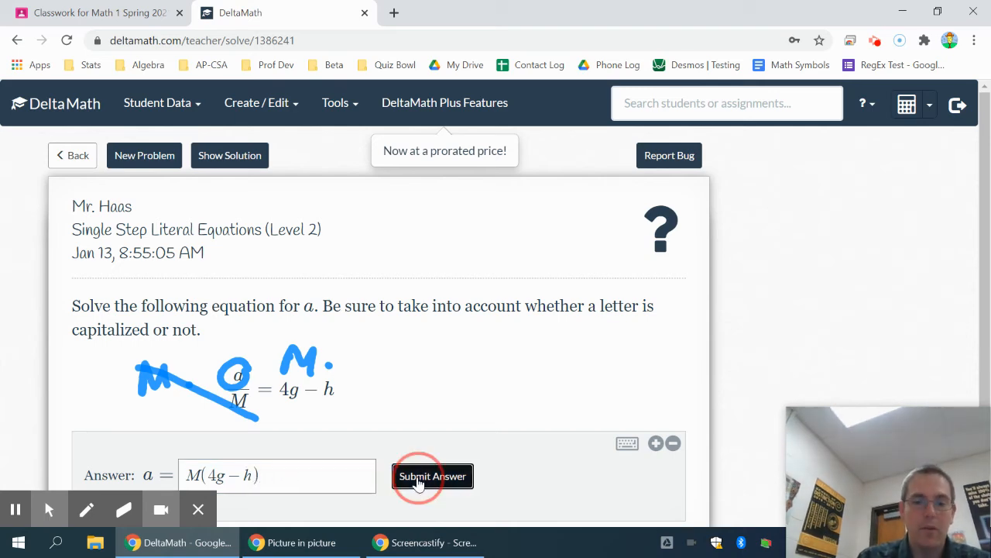
{"action": "left_click", "coordinate": [432, 475]}
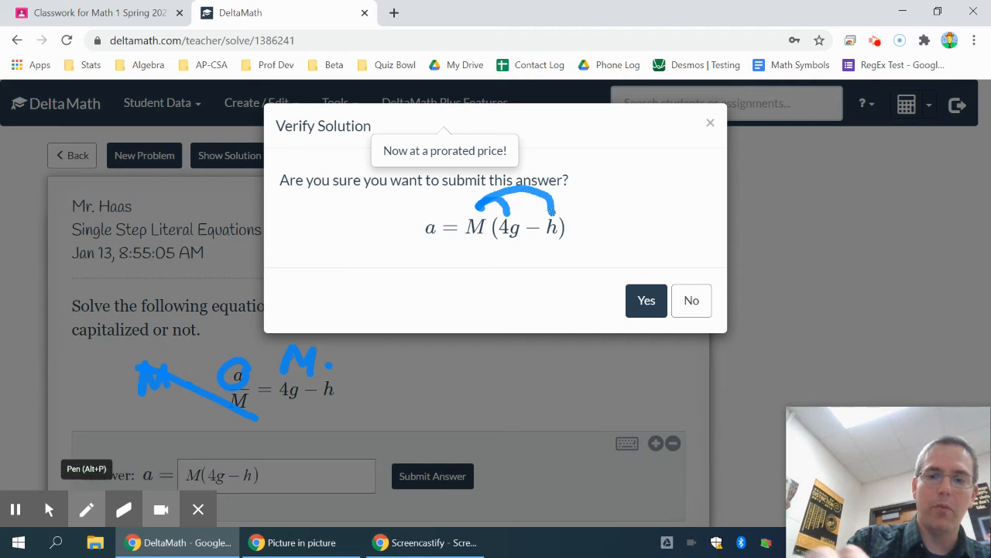
- Sketch arcs distributing M into 4gM − hM, then confirm the answer with Yes
{"action": "left_click_drag", "start_coordinate": [465, 252], "coordinate": [469, 282]}
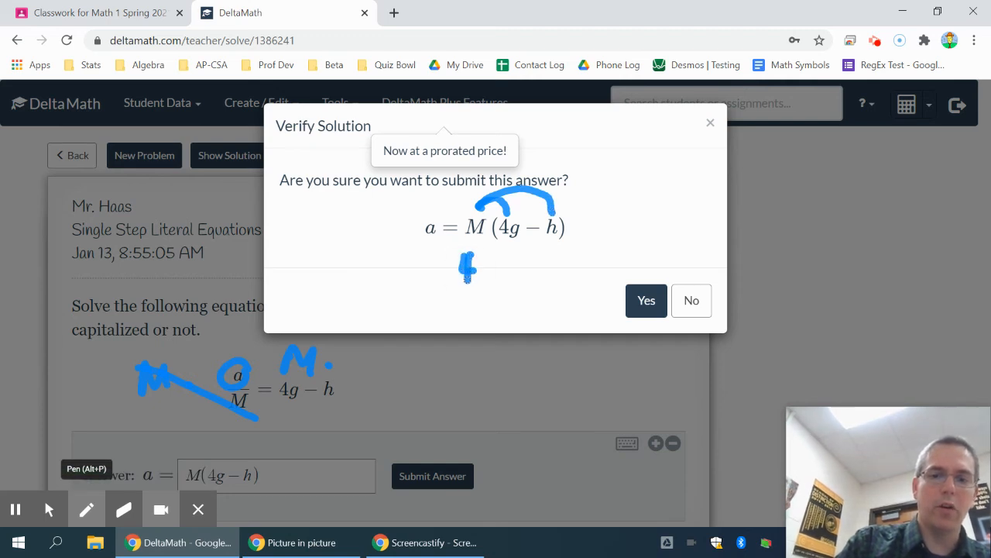
{"action": "left_click_drag", "start_coordinate": [469, 263], "coordinate": [511, 309]}
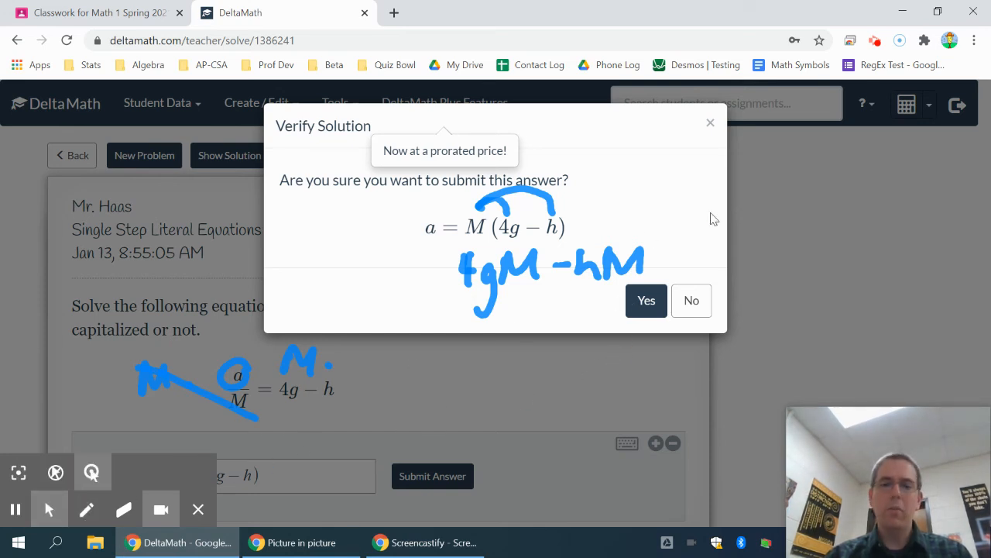
{"action": "left_click", "coordinate": [646, 300]}
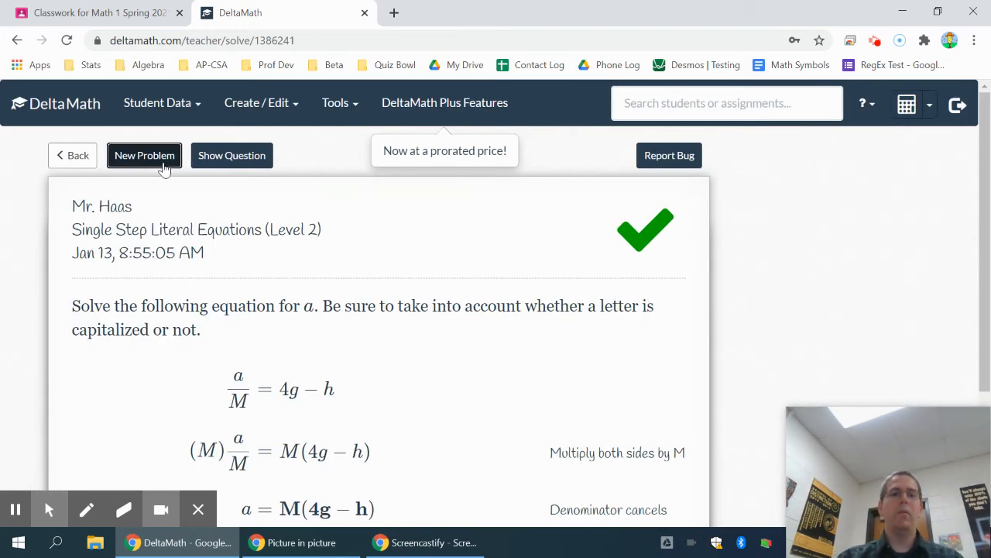
- Load q = d(g + m²), circle d, and handwrite g + m² under both sides with a division bar
{"action": "left_click", "coordinate": [144, 155]}
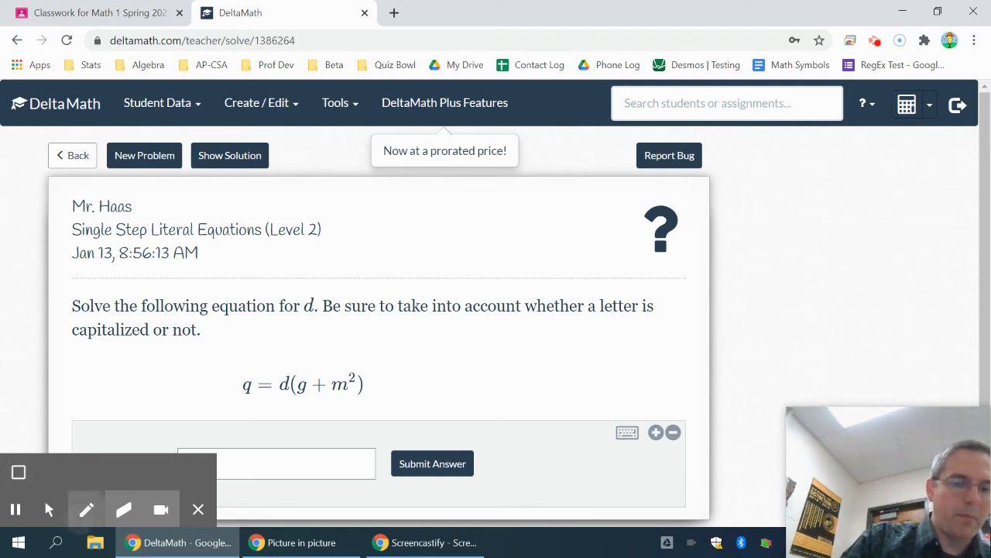
{"action": "left_click_drag", "start_coordinate": [283, 360], "coordinate": [273, 410]}
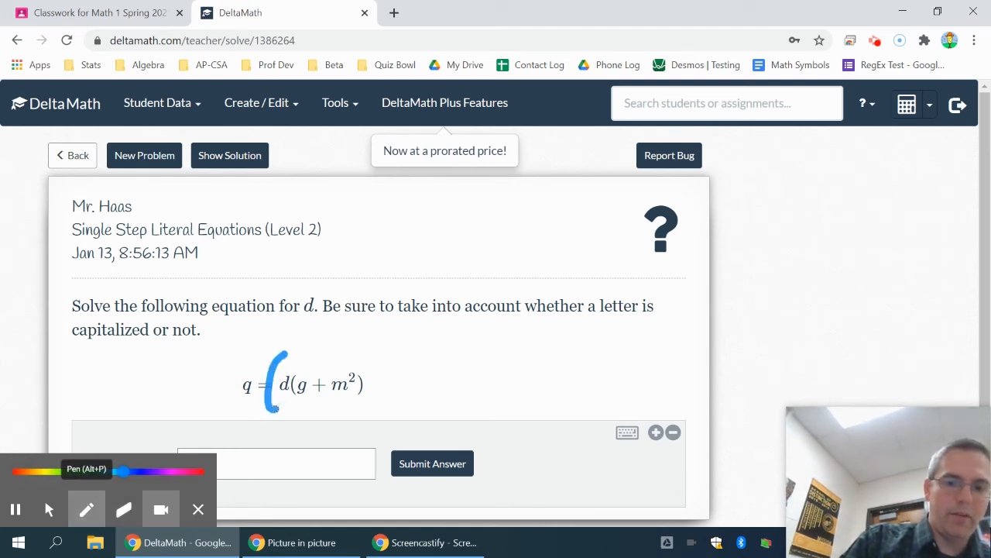
{"action": "left_click_drag", "start_coordinate": [279, 387], "coordinate": [379, 395]}
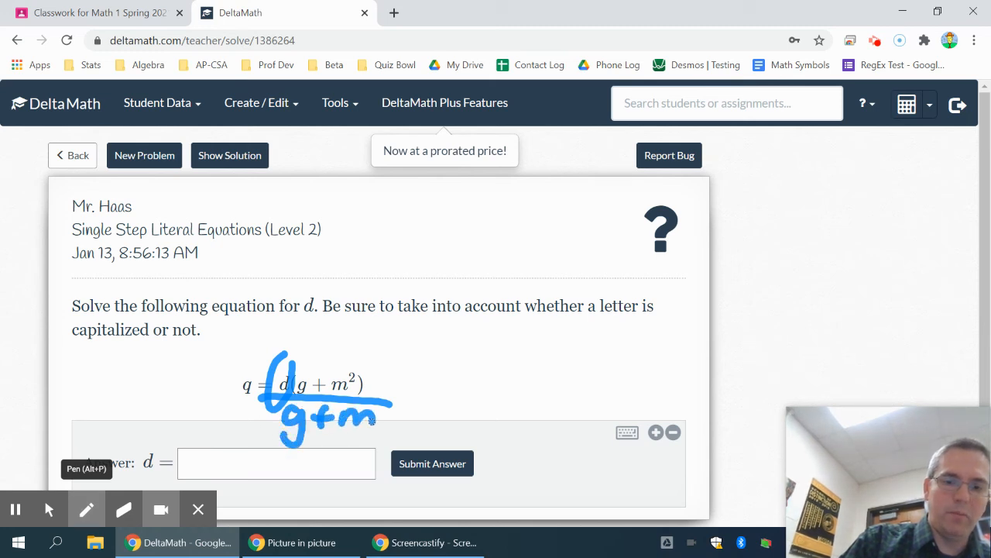
{"action": "left_click_drag", "start_coordinate": [209, 401], "coordinate": [402, 406]}
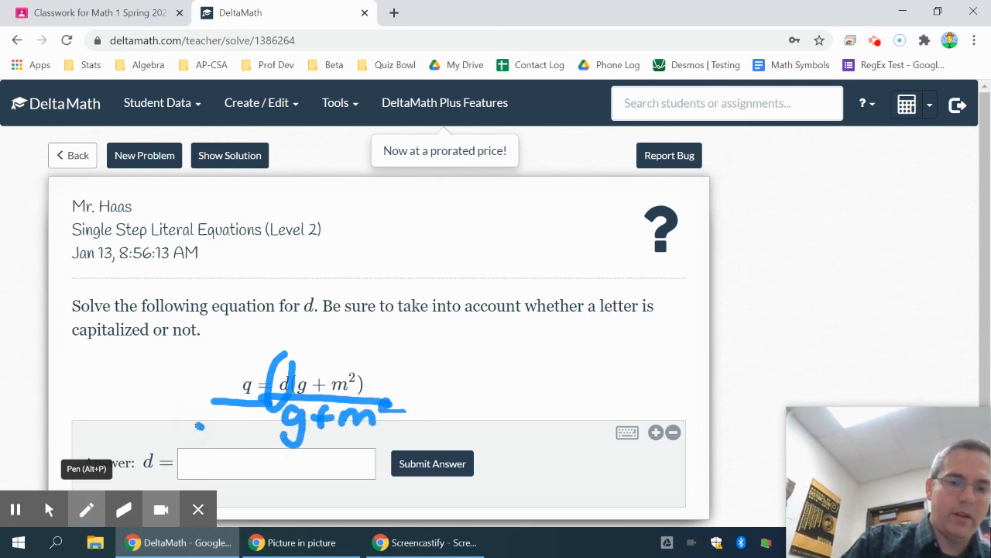
{"action": "left_click_drag", "start_coordinate": [186, 433], "coordinate": [225, 426]}
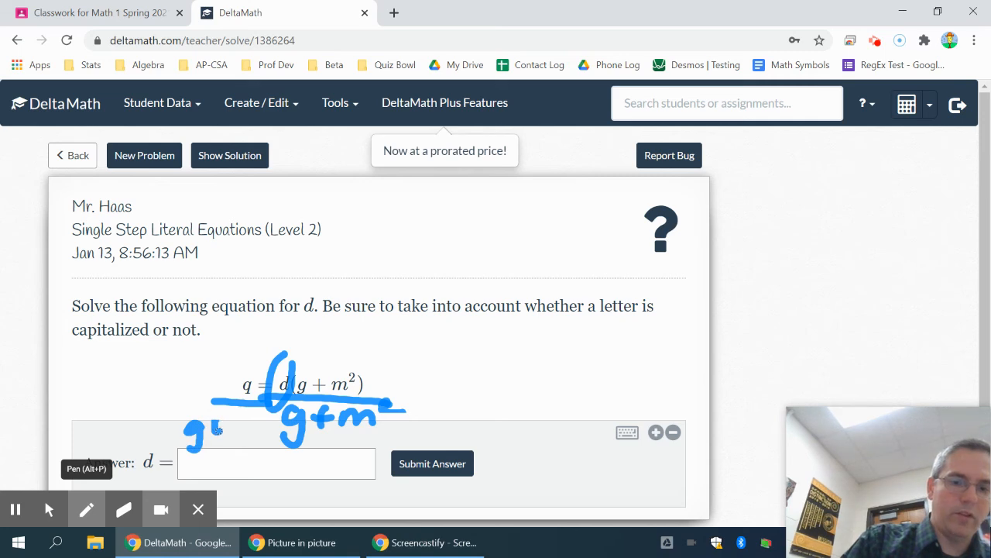
{"action": "left_click_drag", "start_coordinate": [194, 430], "coordinate": [271, 422]}
{"action": "type", "text": "q/(g+"}
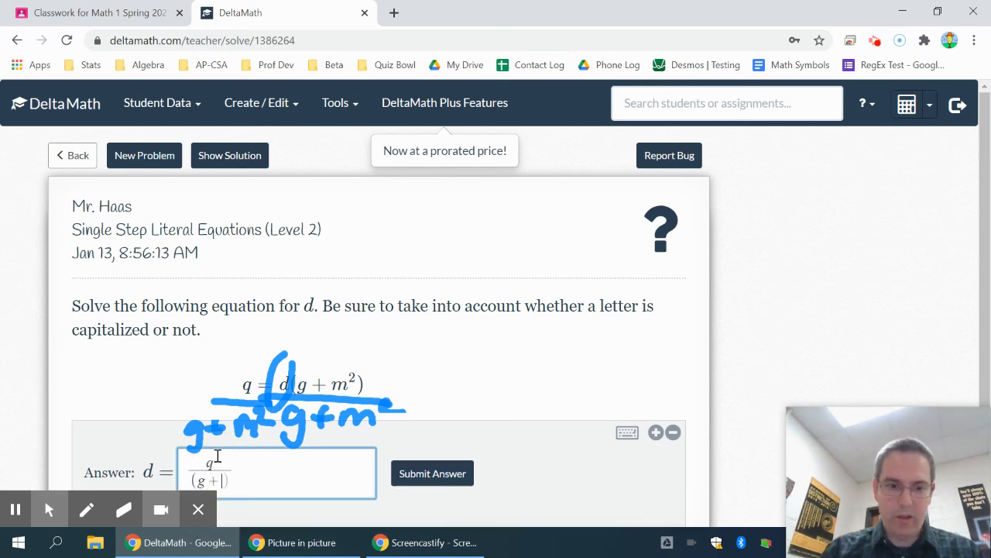
- Finish typing q/(g + m²) as the answer for d and highlight the denominator
{"action": "type", "text": "M"}
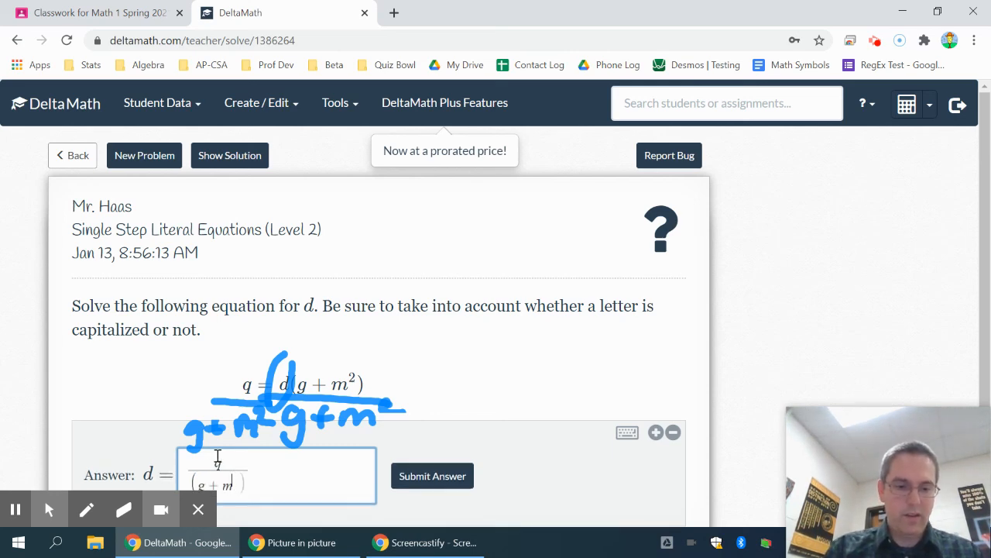
{"action": "type", "text": "2"}
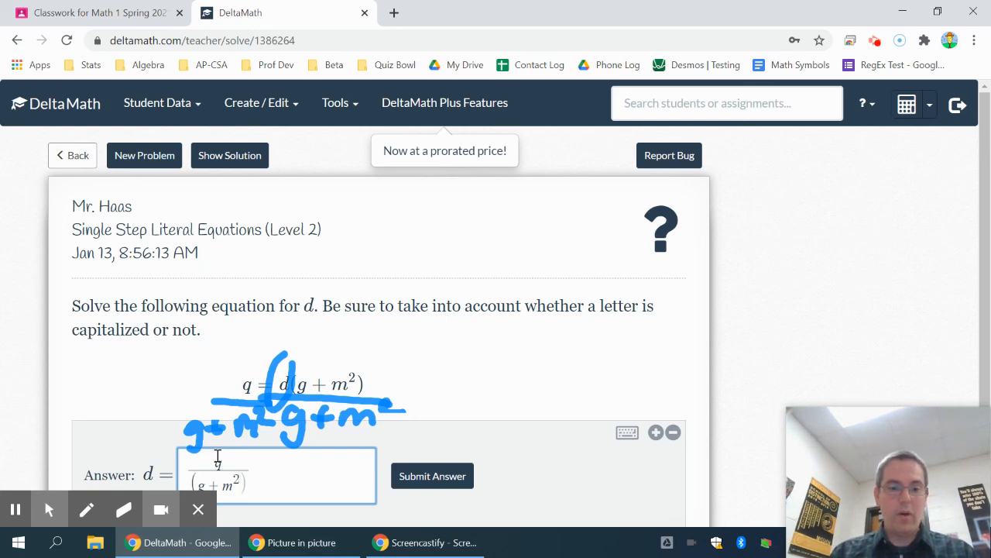
{"action": "double_click", "coordinate": [217, 484]}
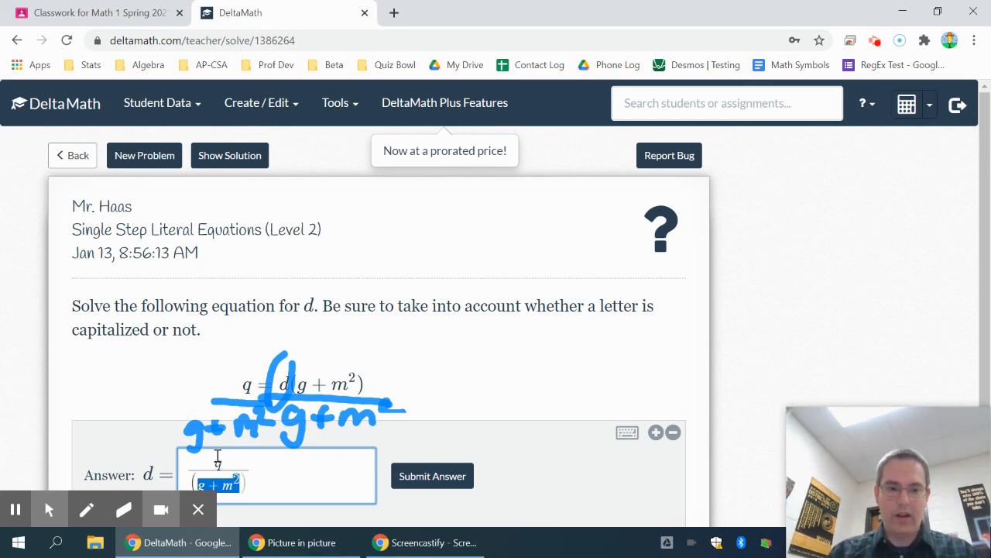